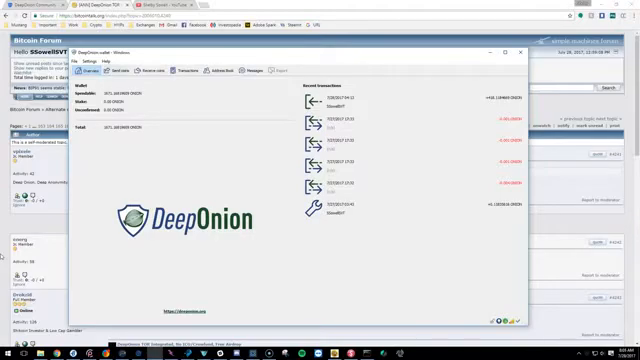
# - Dismiss the options window and go to the Send page with the Coin Selection window open
pyautogui.click(112, 68)
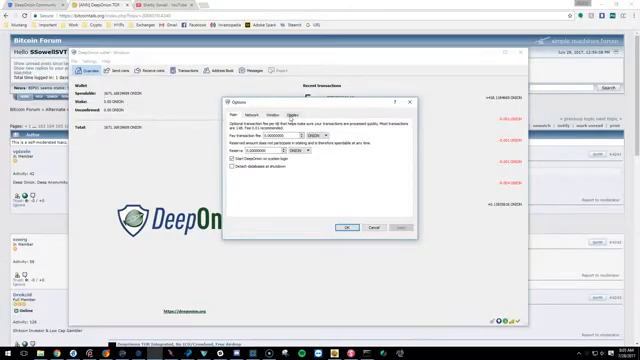
pyautogui.click(316, 114)
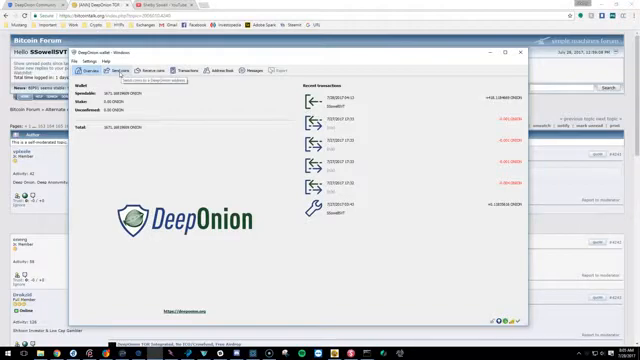
pyautogui.click(112, 74)
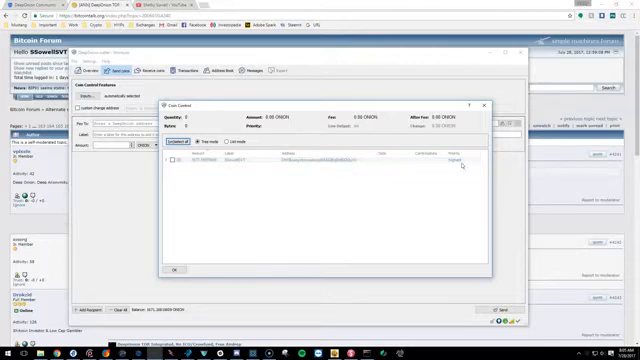
# - Close Coin Selection with OK and show the wallet's own receiving addresses
pyautogui.click(172, 162)
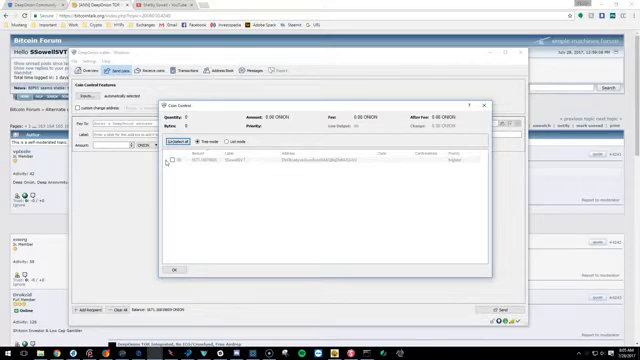
pyautogui.click(168, 164)
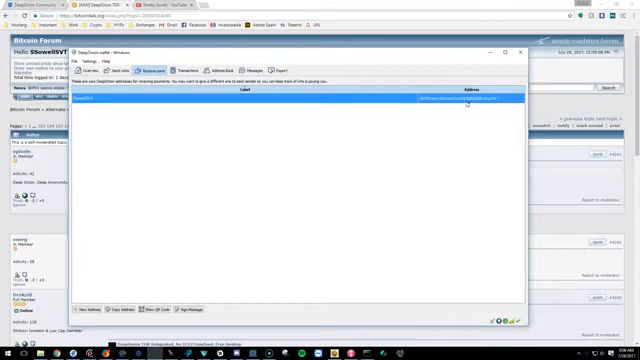
# - Copy the wallet's own receiving address to use as the send destination
pyautogui.click(140, 68)
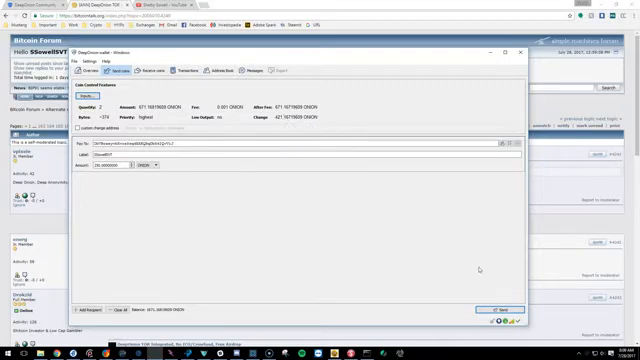
# - Send the payment to the own address, confirm it, and unlock the wallet to authorize
pyautogui.click(500, 304)
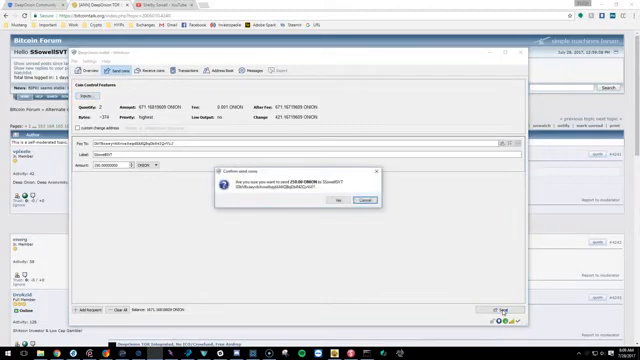
pyautogui.click(342, 200)
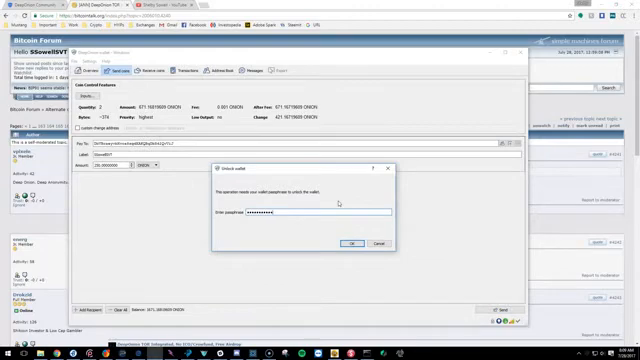
pyautogui.click(352, 244)
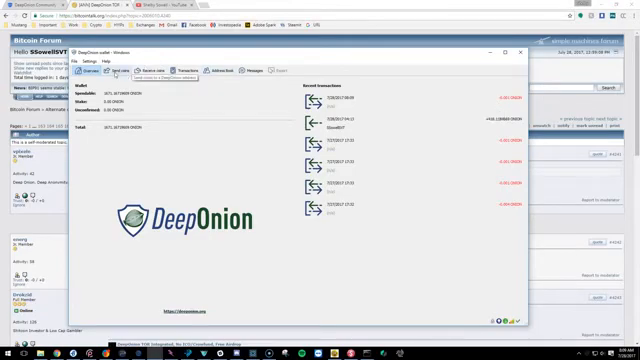
# - Return to the Send page for another payment to the own address
pyautogui.click(124, 68)
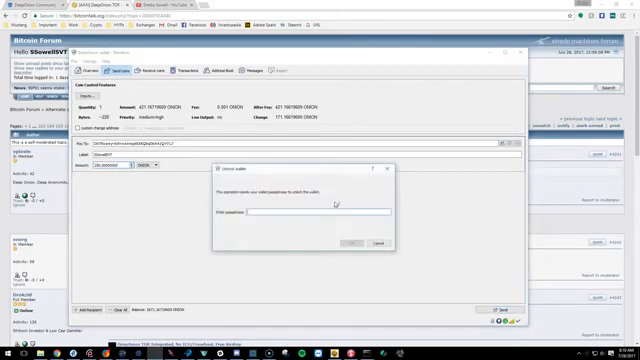
# - Enter the wallet passphrase into the Unlock Wallet prompt for the pending payment
pyautogui.write('***')
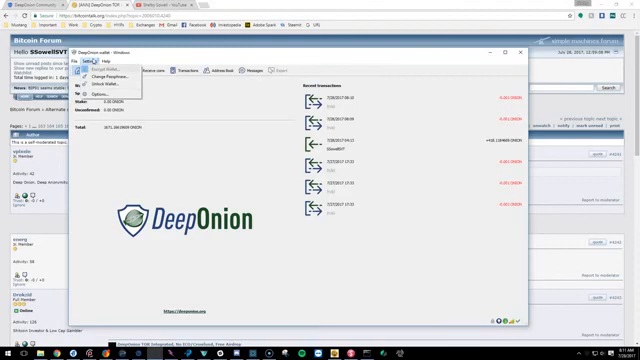
# - Unlock the wallet for staking only from Settings and confirm
pyautogui.click(120, 94)
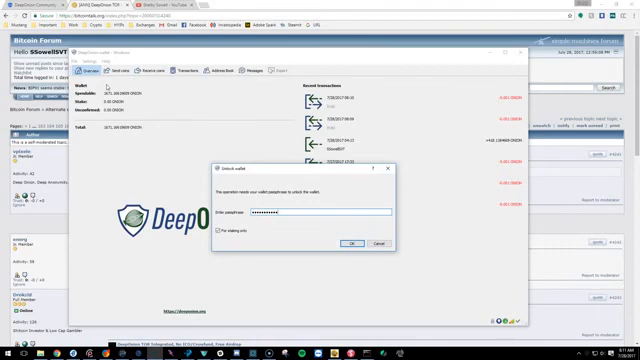
pyautogui.click(350, 244)
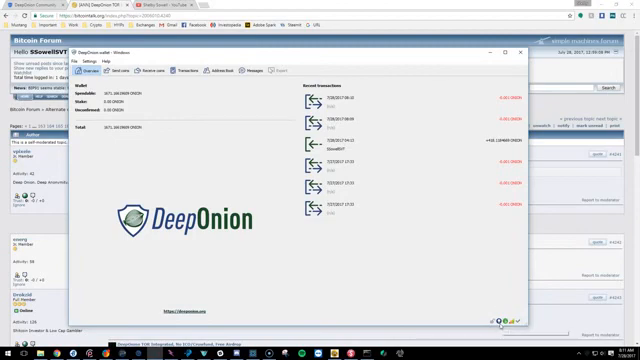
pyautogui.moveTo(252, 266)
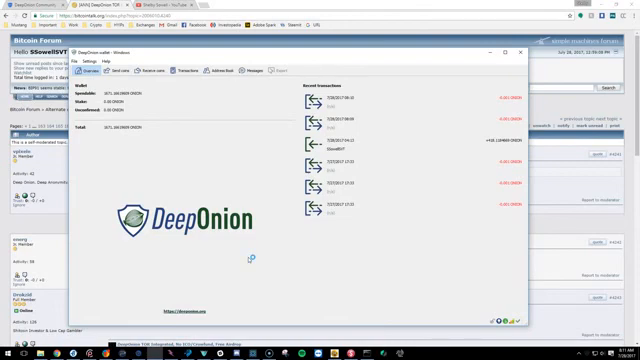
pyautogui.moveTo(248, 258)
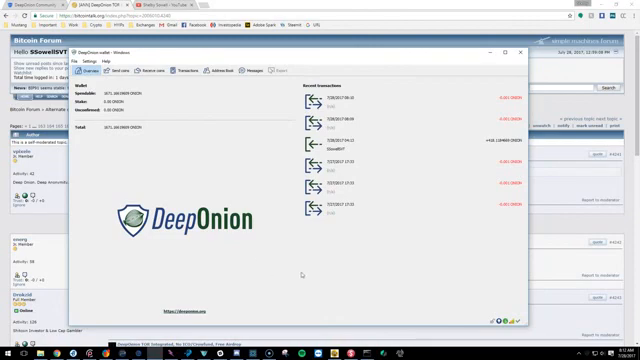
pyautogui.moveTo(390, 224)
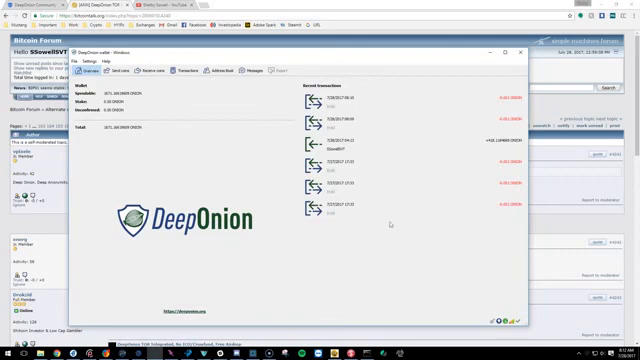
pyautogui.moveTo(312, 248)
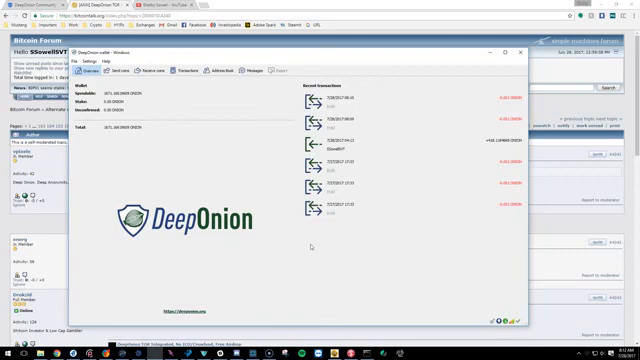